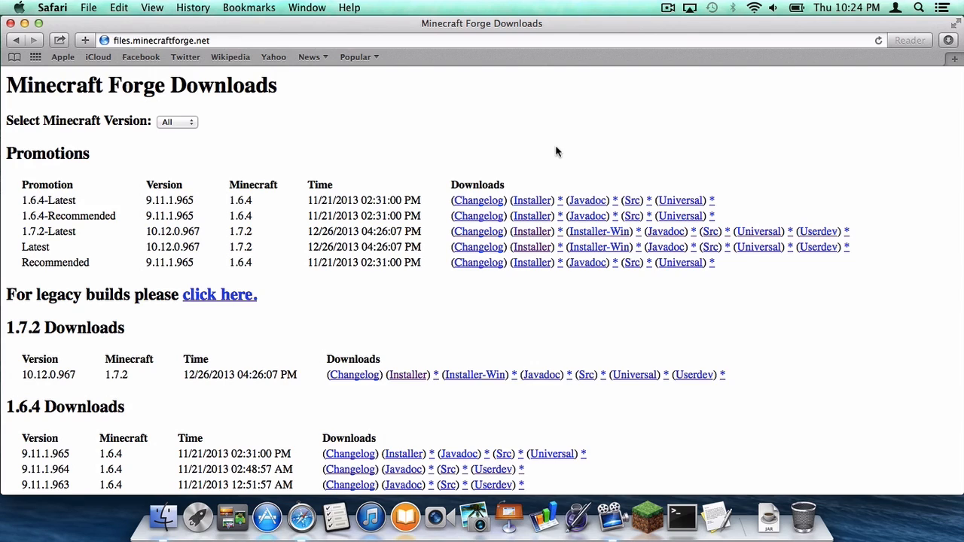
mouse_move(236, 66)
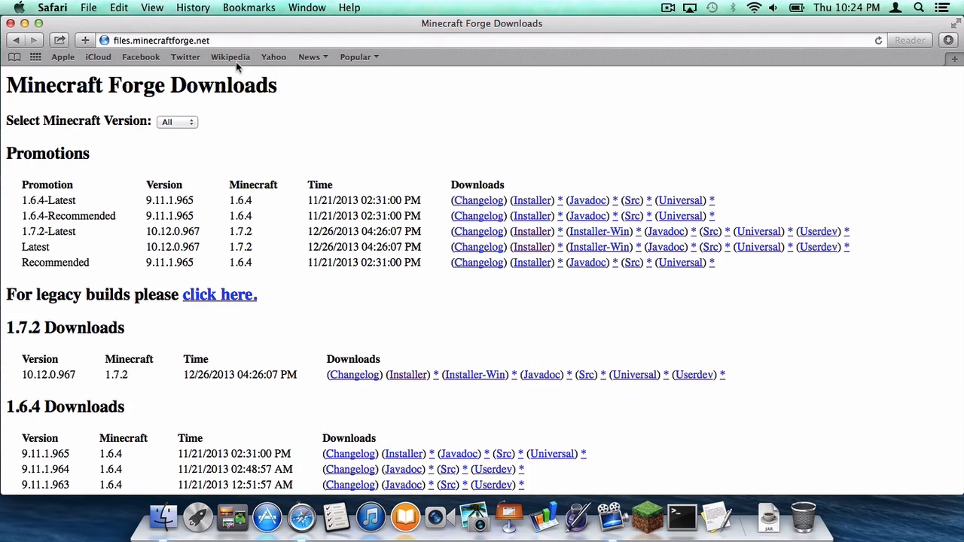
mouse_move(544, 137)
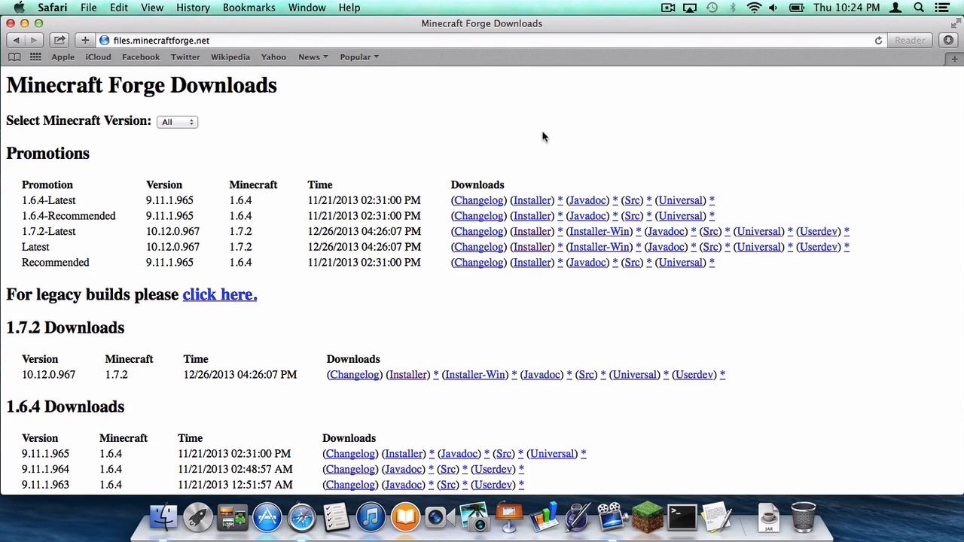
mouse_move(343, 211)
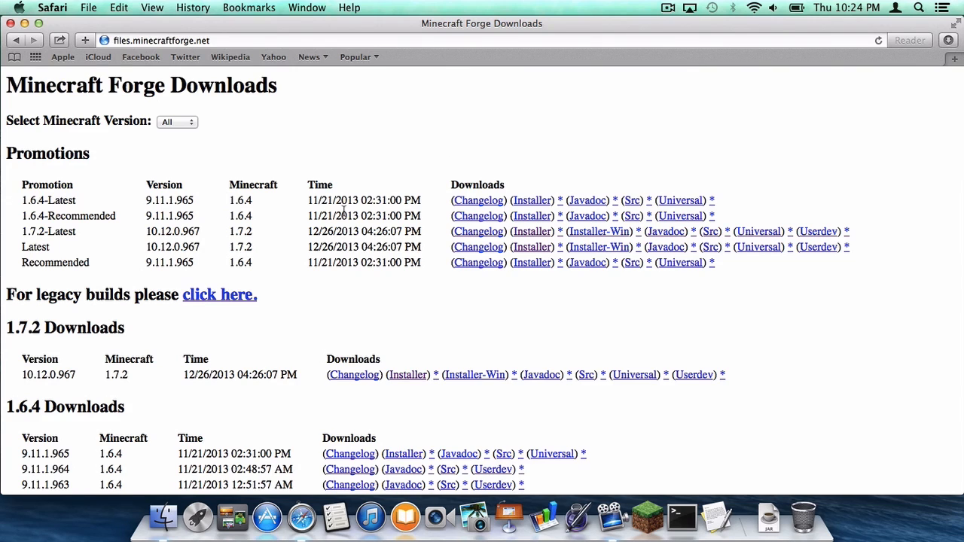
Step: Scroll the Forge downloads page down to the 1.7.2 installer downloads row
scroll("down", 3)
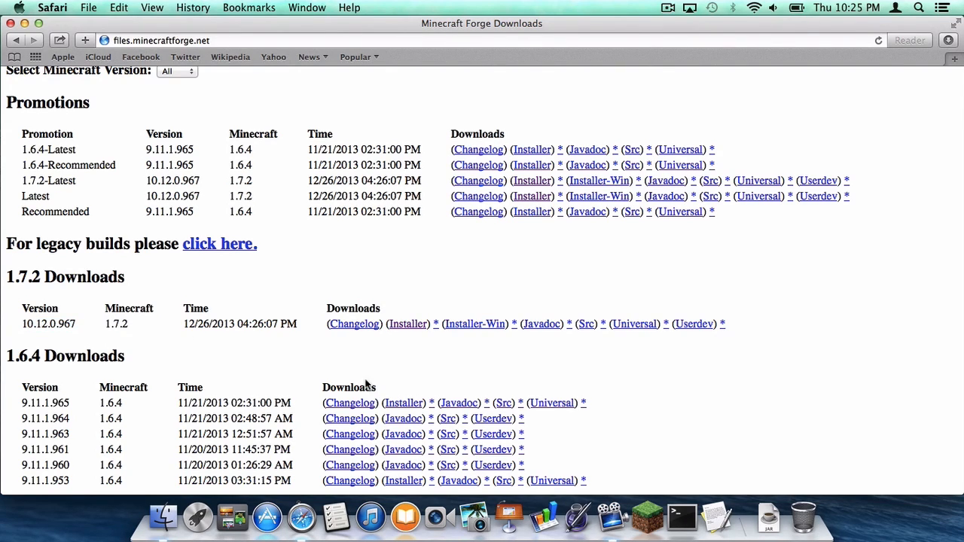
mouse_move(459, 378)
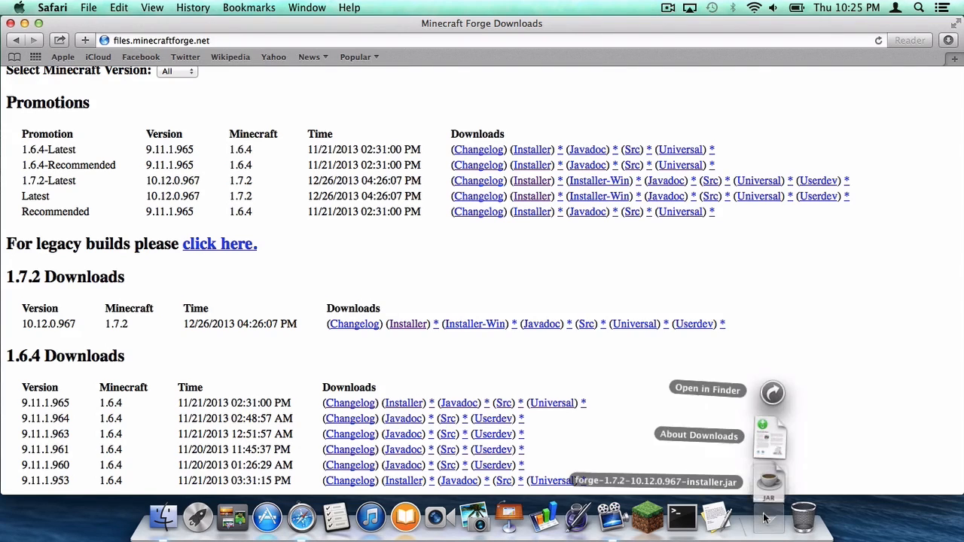
mouse_move(771, 516)
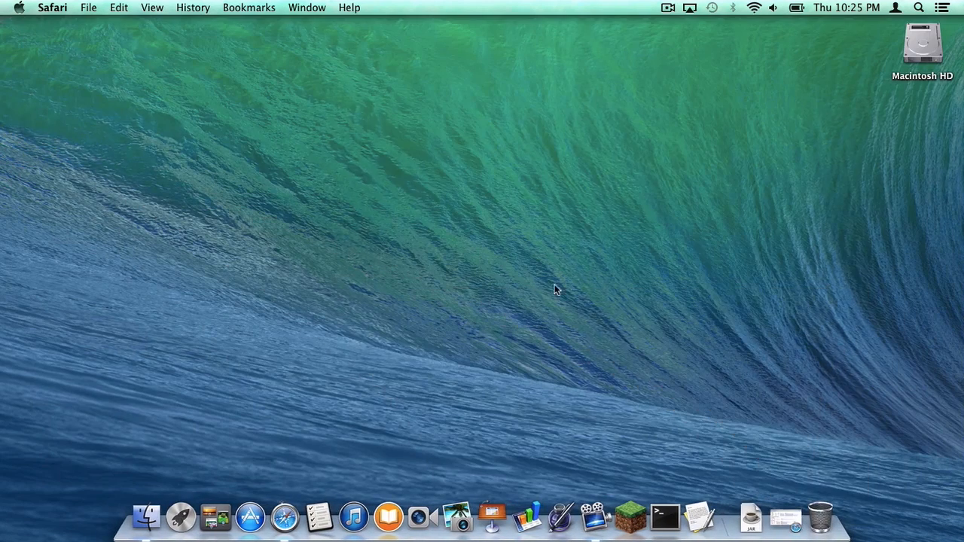
Step: Open a new Finder window and go to ~/Library/ through Go to Folder
left_click(751, 517)
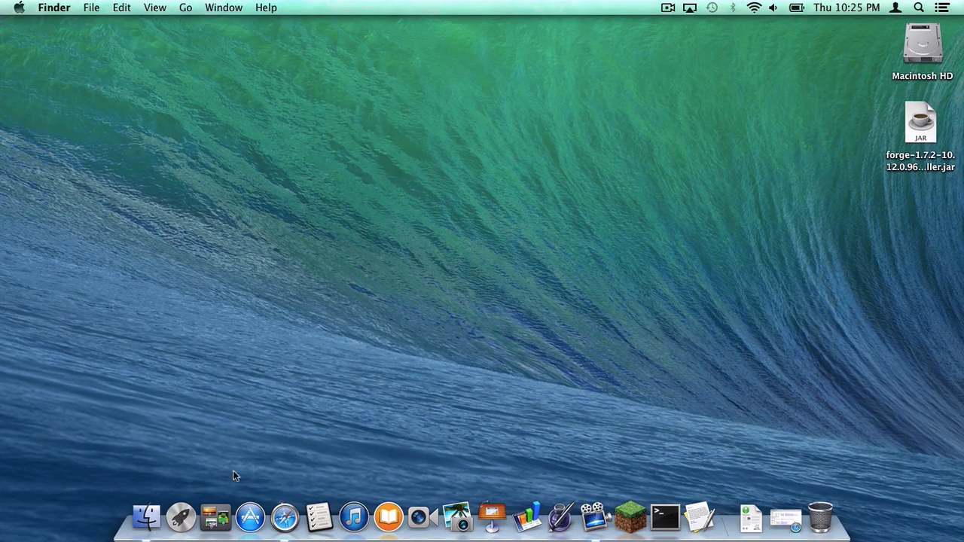
left_click(146, 517)
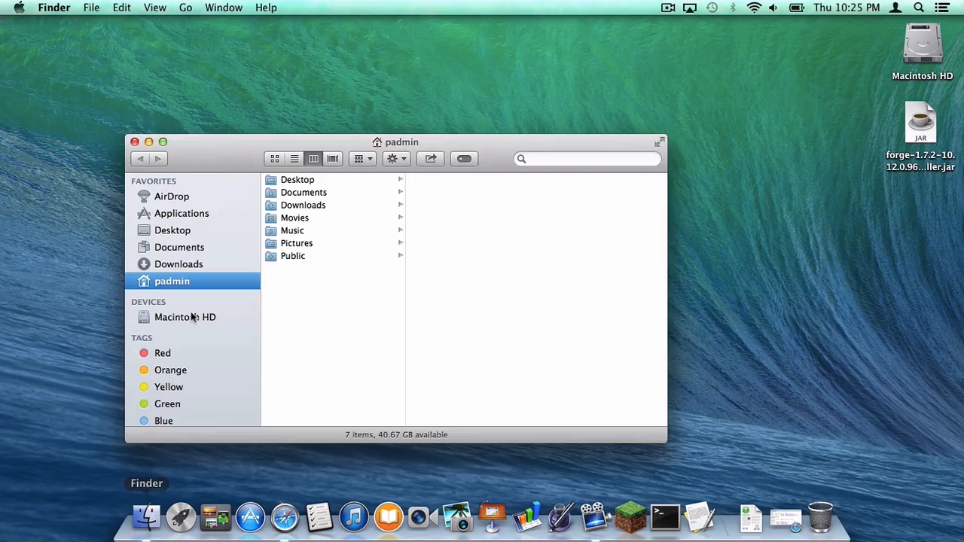
left_click(185, 7)
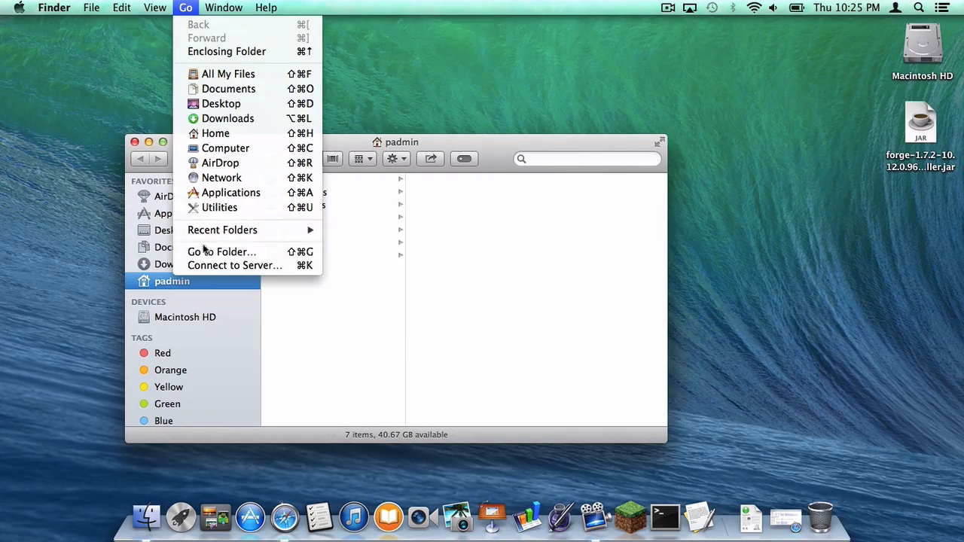
left_click(222, 252)
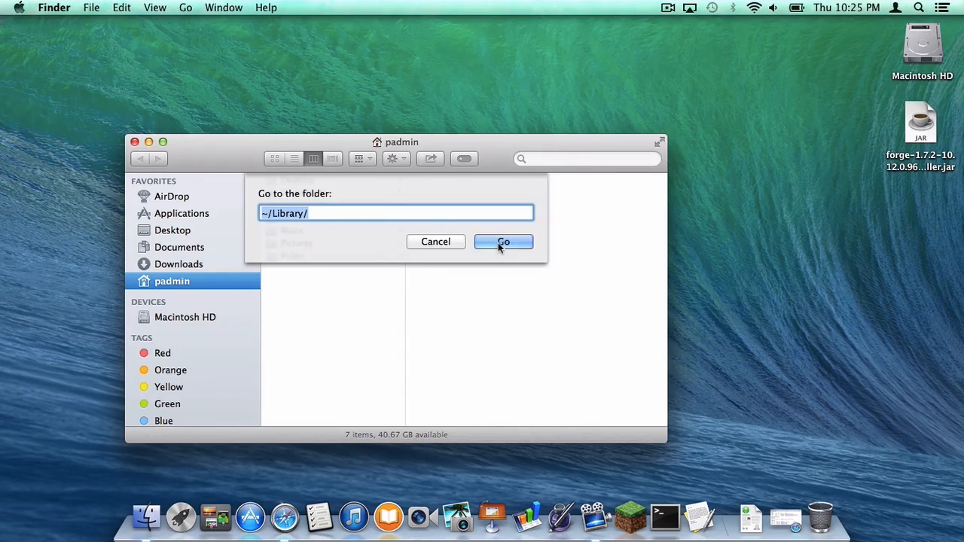
left_click(503, 241)
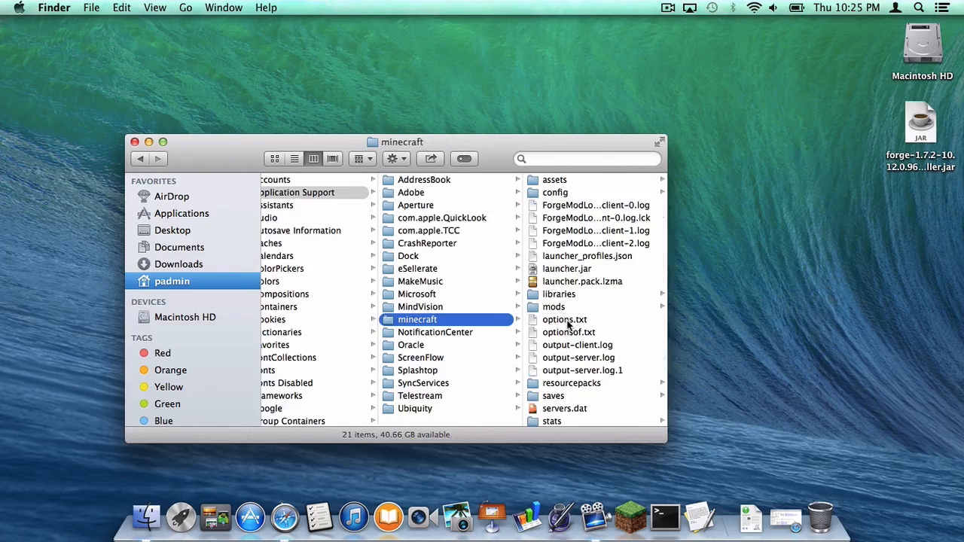
Step: Set aside saves, stats, servers.dat and options.txt, then select everything left for deletion
scroll("down", 3)
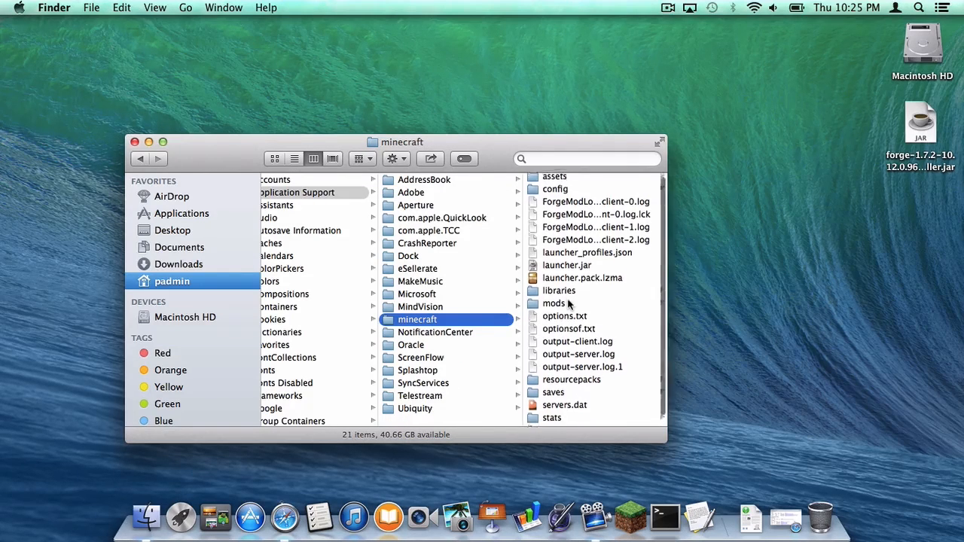
scroll("down", 3)
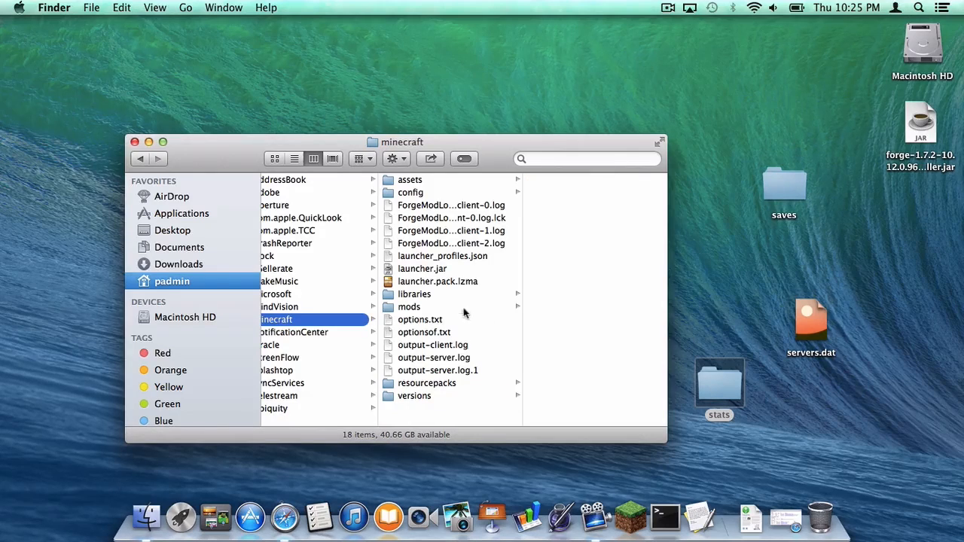
left_click(409, 306)
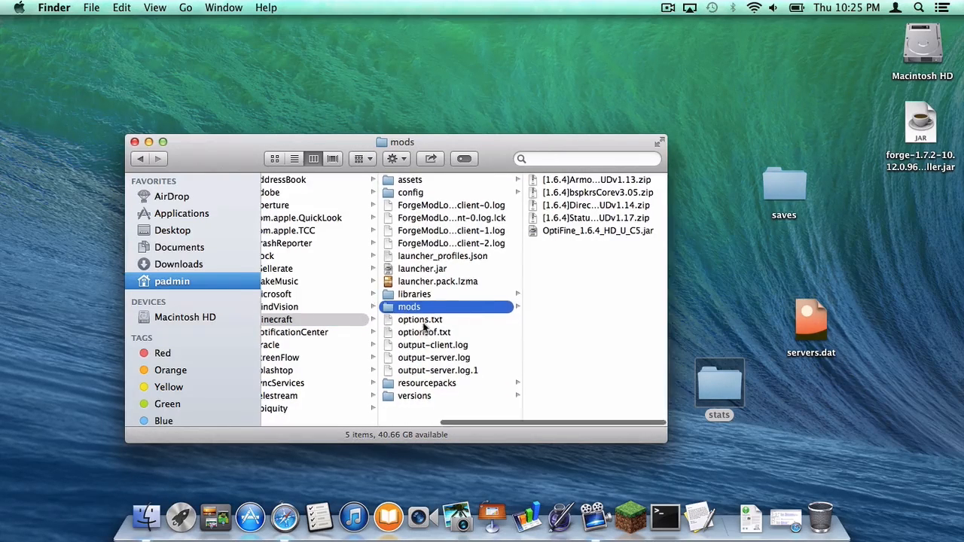
left_click(419, 319)
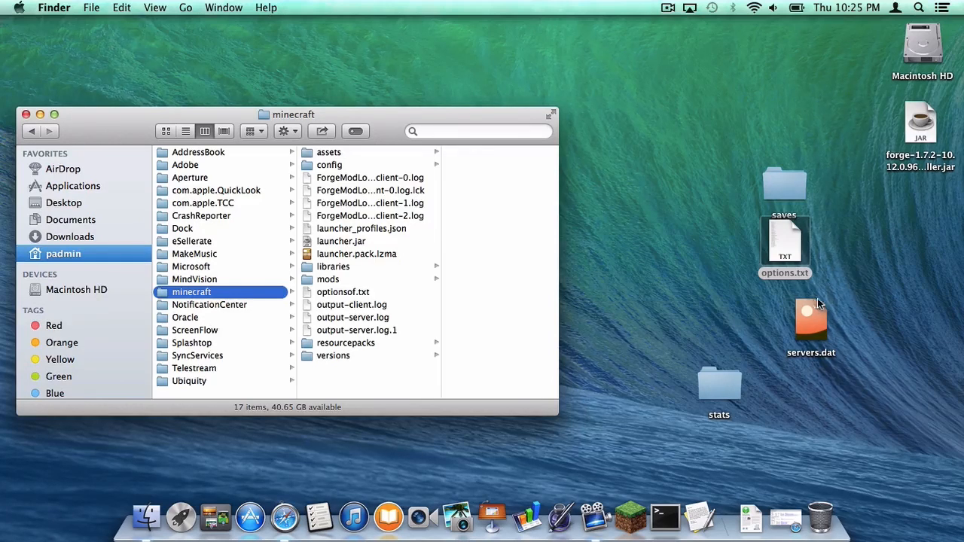
mouse_move(342, 379)
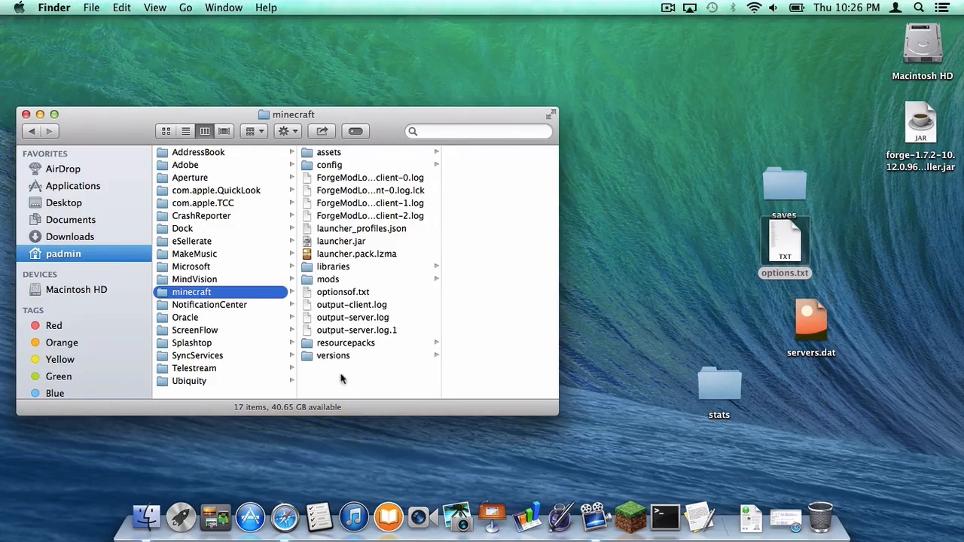
key("cmd+a")
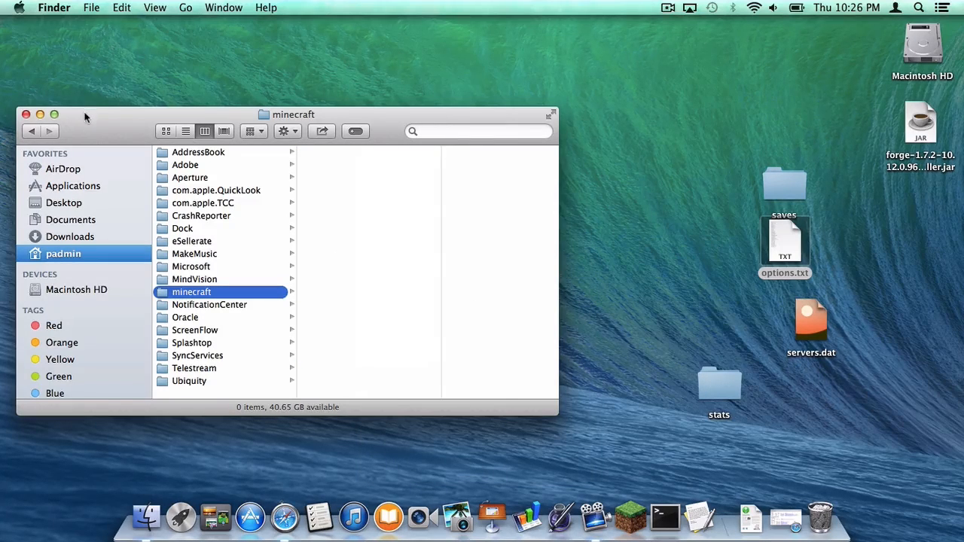
mouse_move(630, 518)
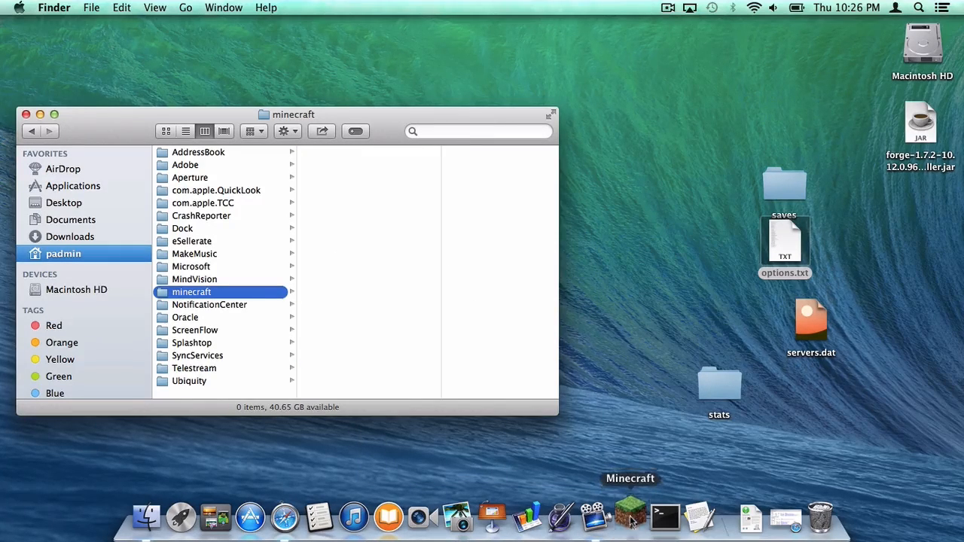
Step: Launch Minecraft from the Dock and sign in with the account username and password
left_click(629, 517)
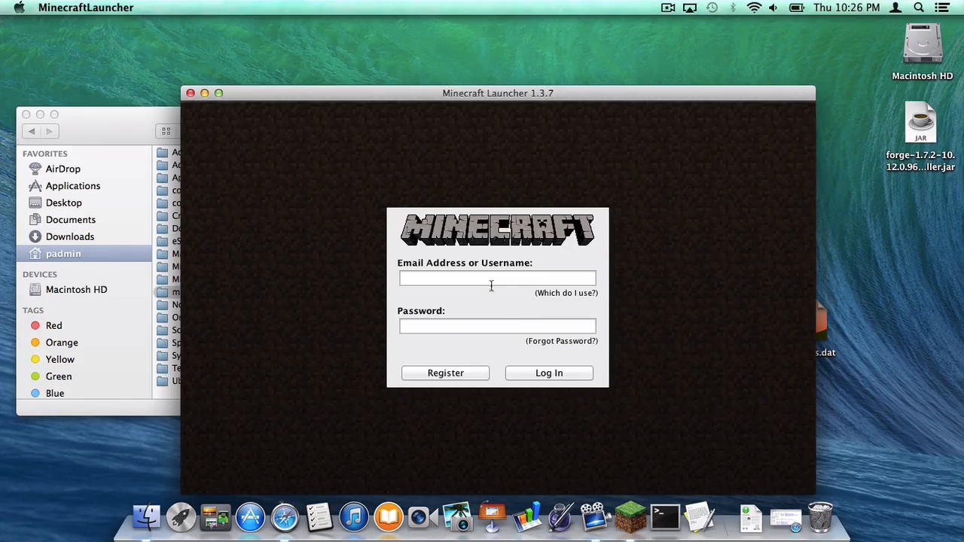
type("maddogtherobot")
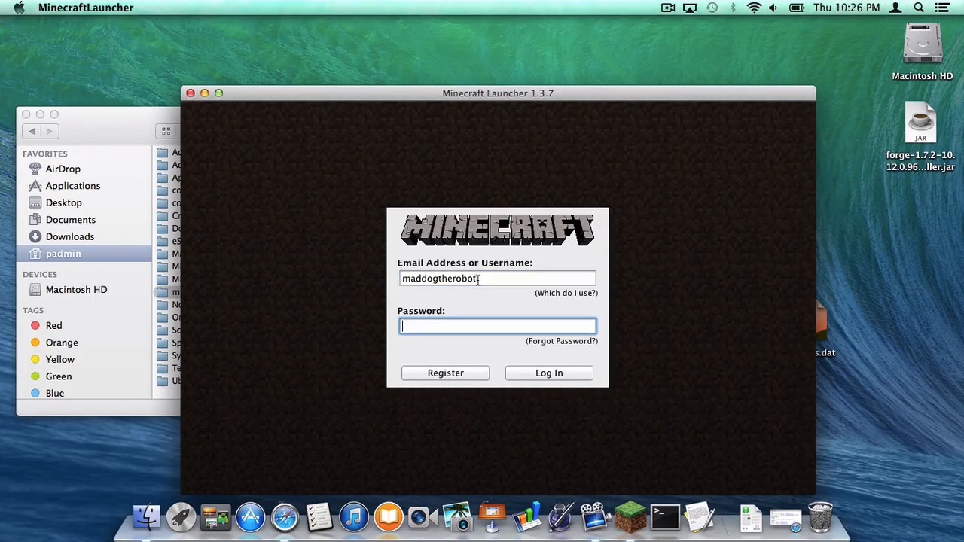
type("password")
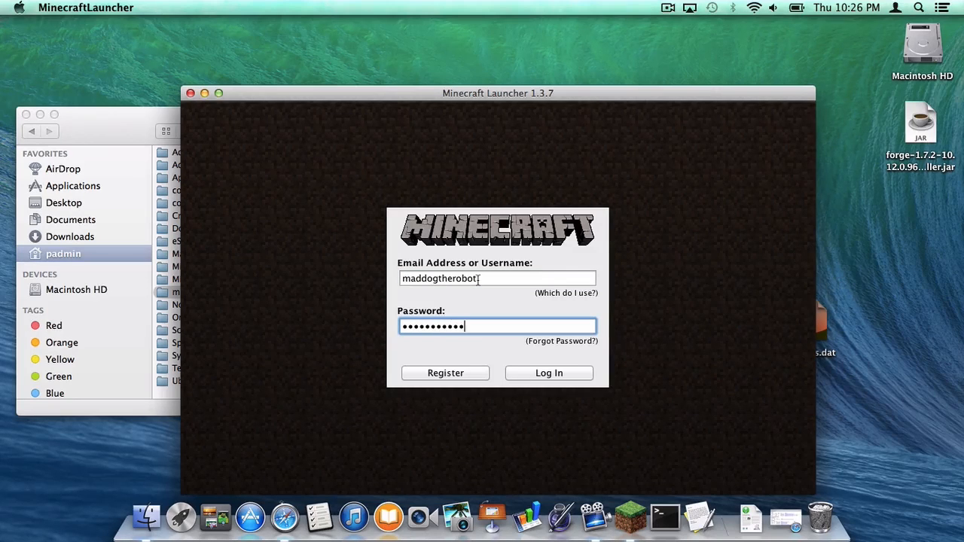
left_click(548, 373)
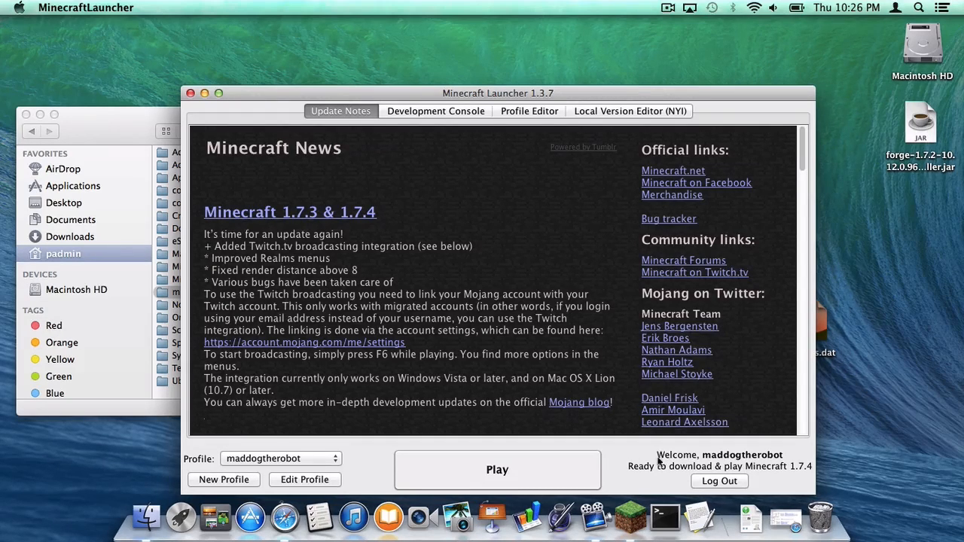
left_click(497, 469)
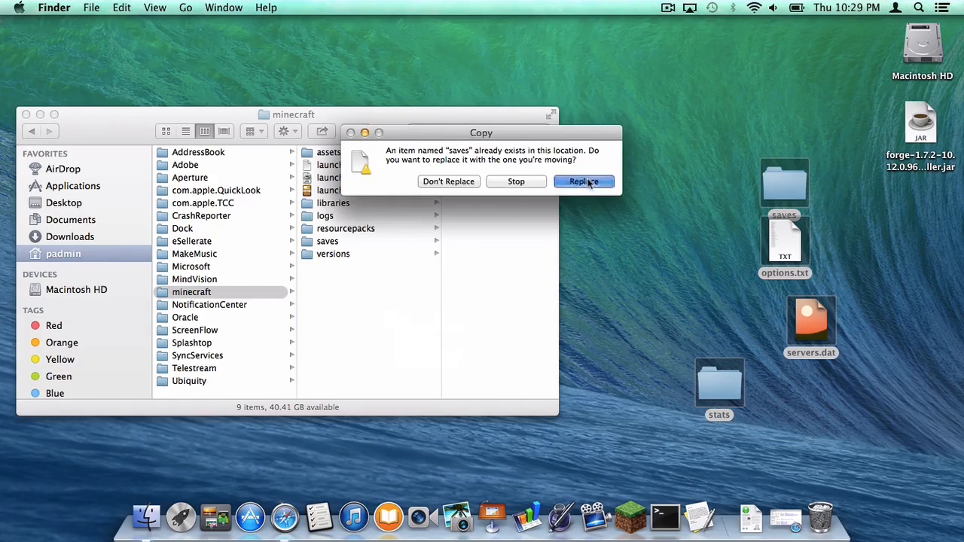
Step: Confirm replacing the existing saves folder with the one moved back from the desktop
left_click(583, 181)
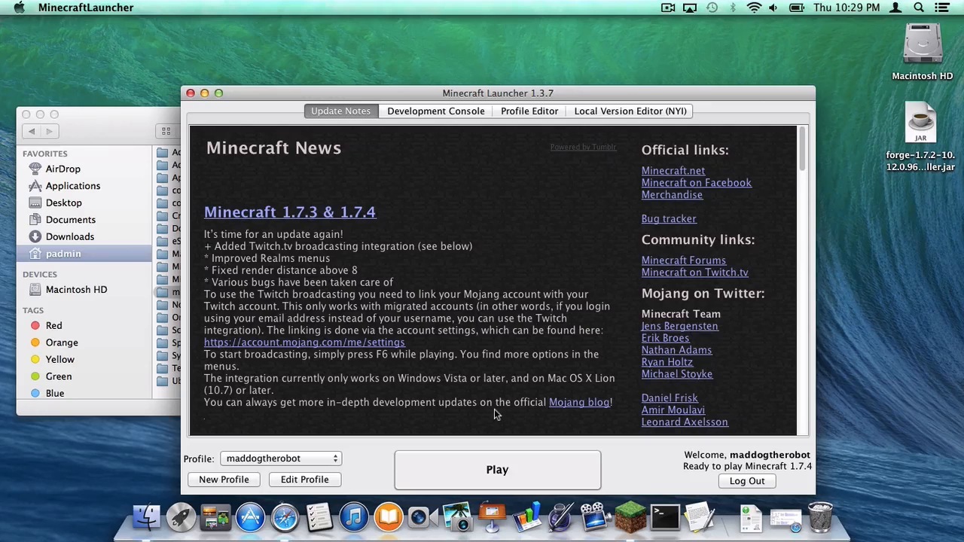
Step: Add a launcher profile named '1.7.2' set to use release 1.7.2
left_click(223, 479)
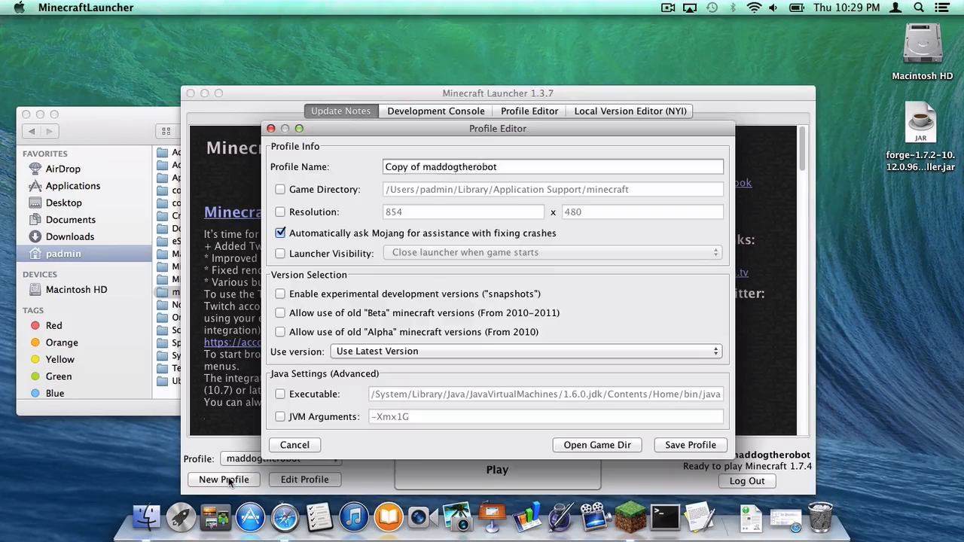
left_click(554, 166)
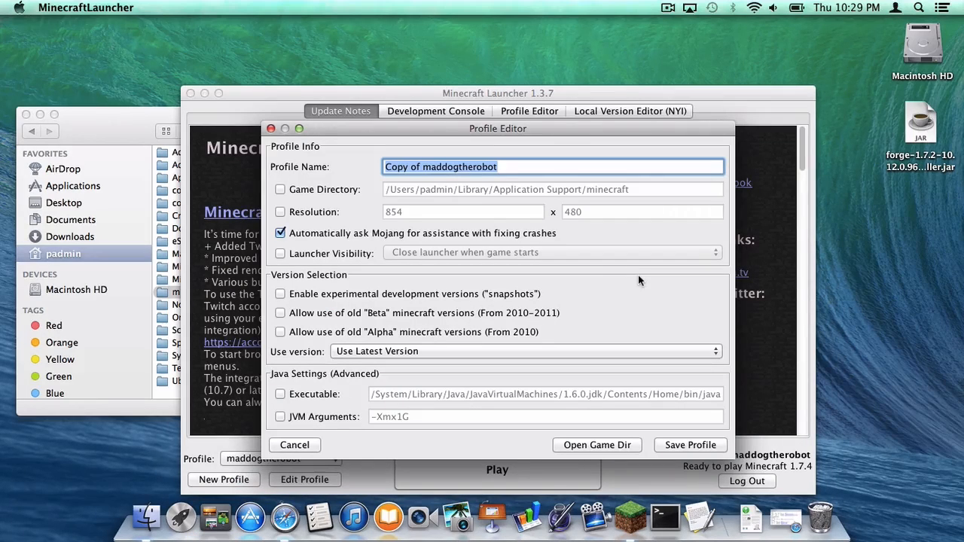
type("1.7.2")
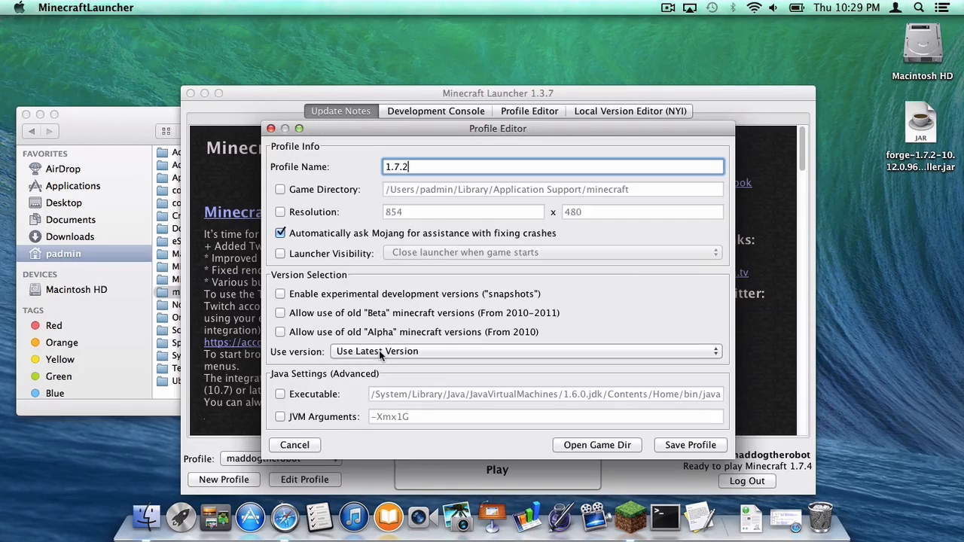
left_click(523, 351)
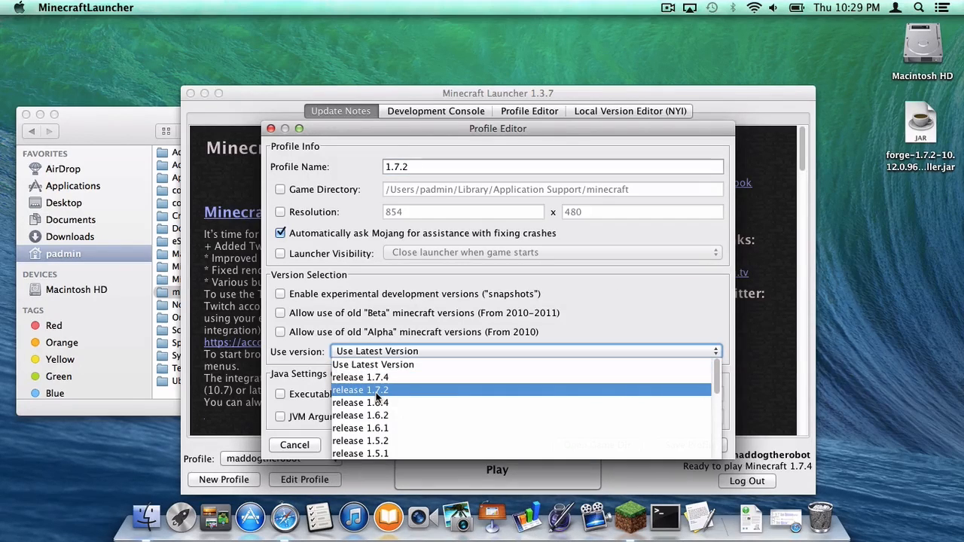
left_click(360, 389)
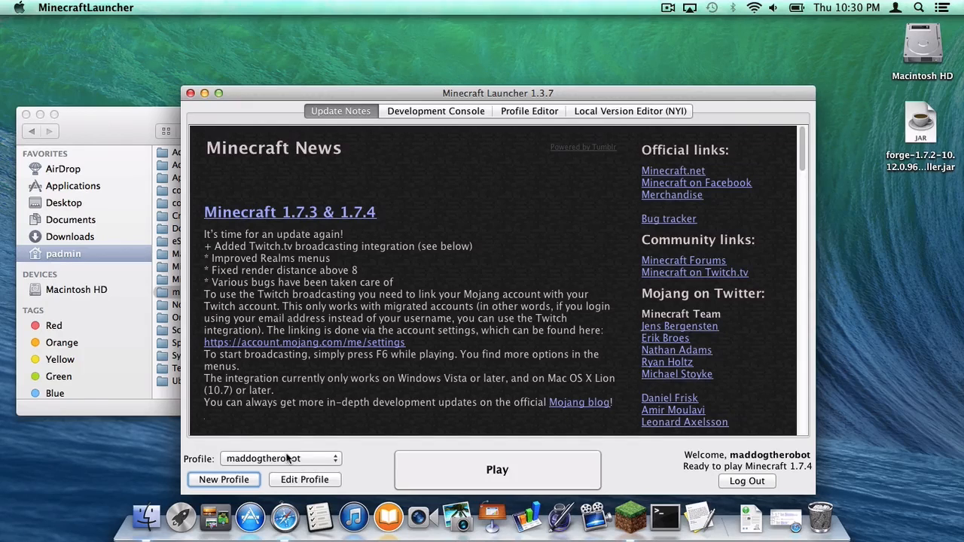
Step: Switch to the 1.7.2 profile and launch the game with it
left_click(280, 458)
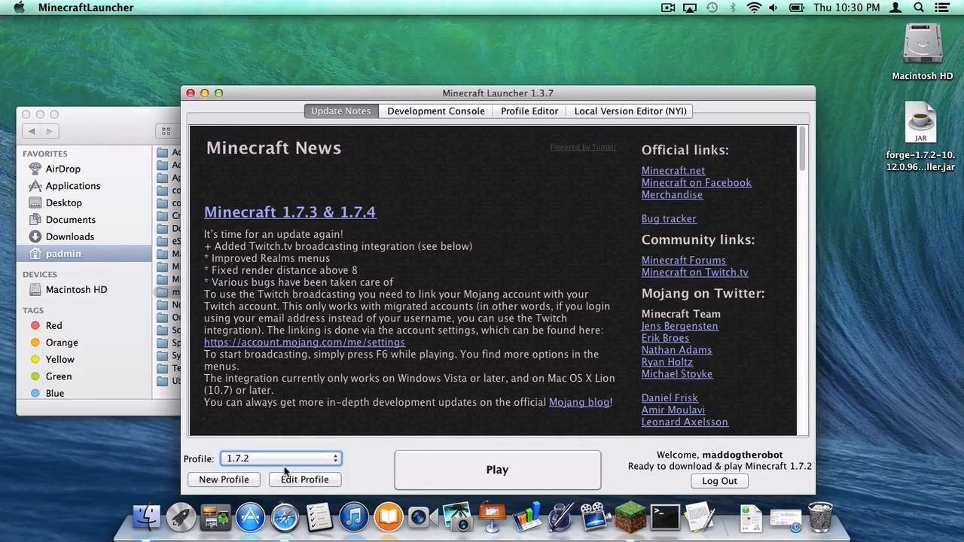
left_click(497, 469)
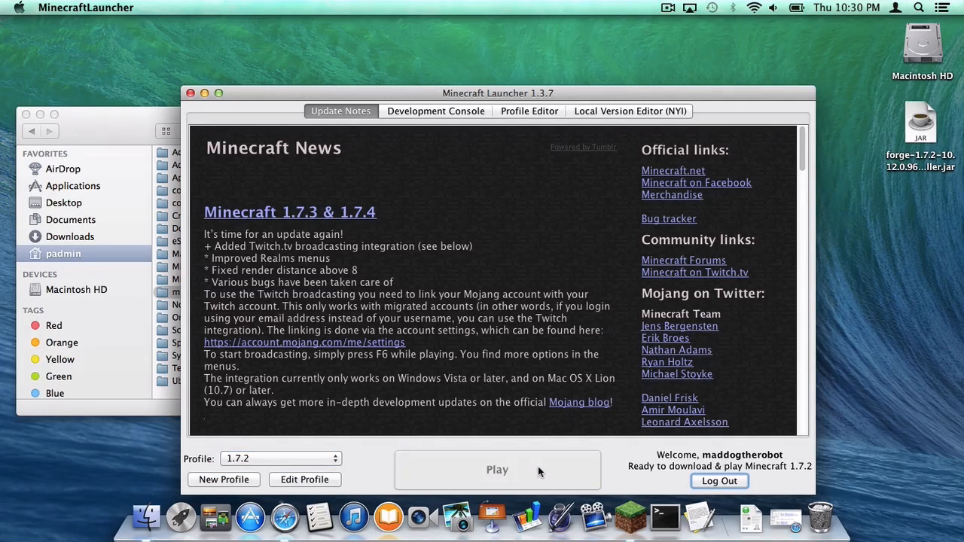
left_click(497, 469)
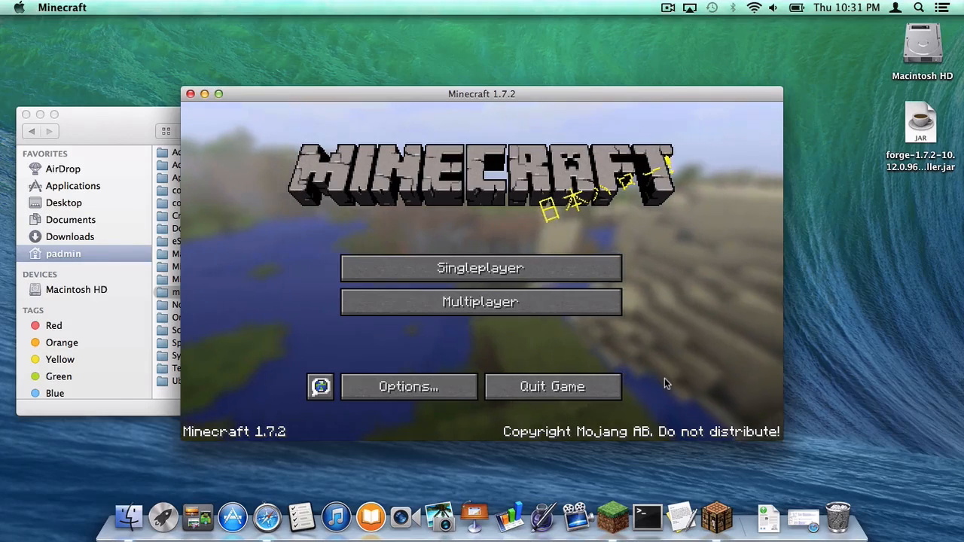
mouse_move(552, 386)
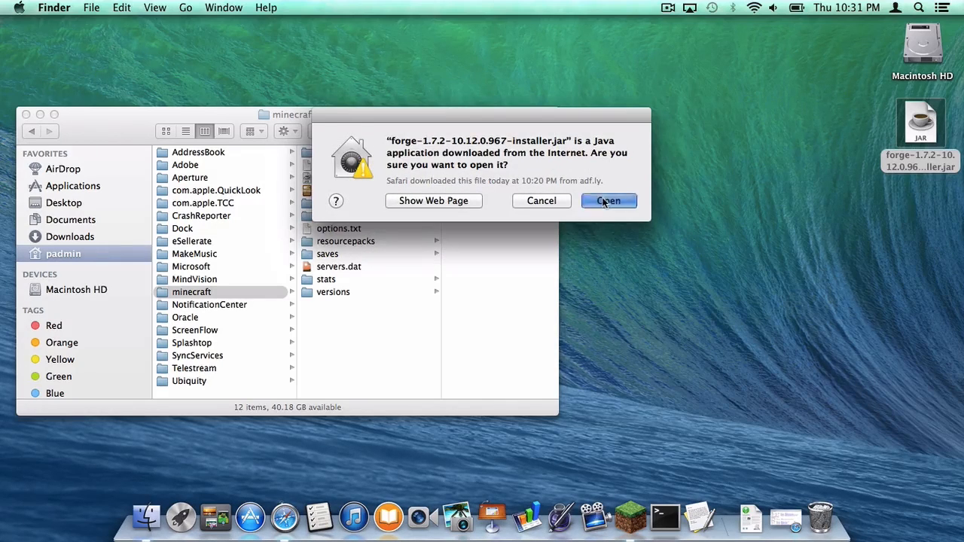
Step: Allow the Forge installer to run, install the 10.12.0.967 client, and dismiss the success message
left_click(608, 200)
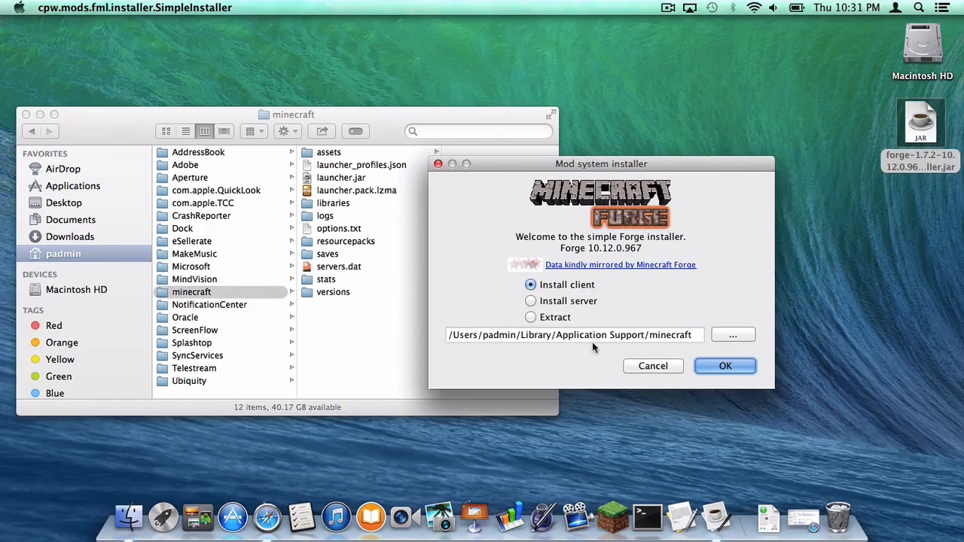
mouse_move(619, 338)
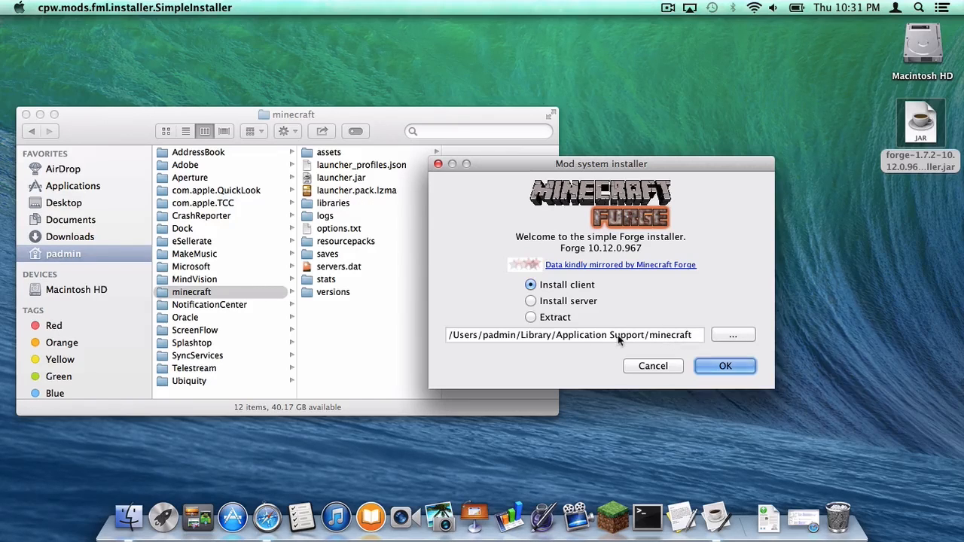
mouse_move(733, 335)
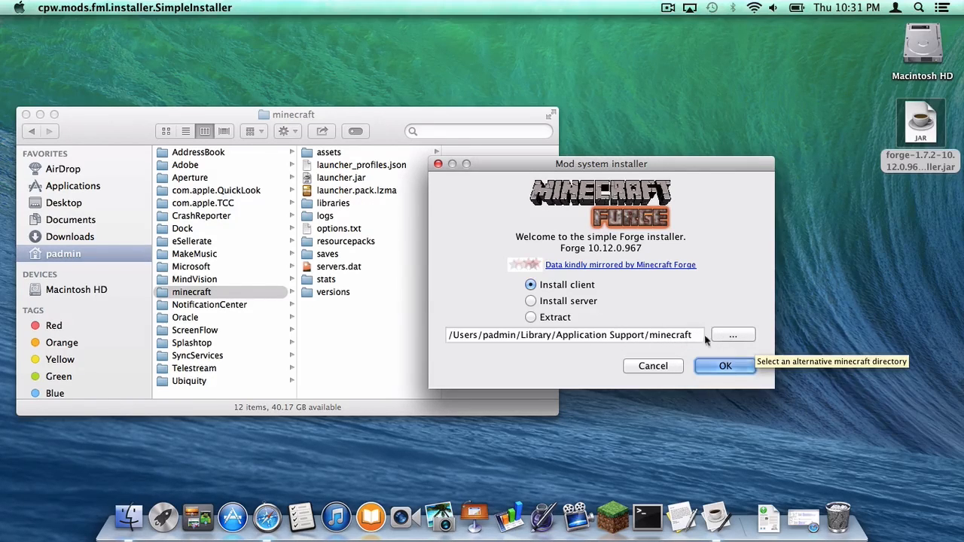
left_click(731, 334)
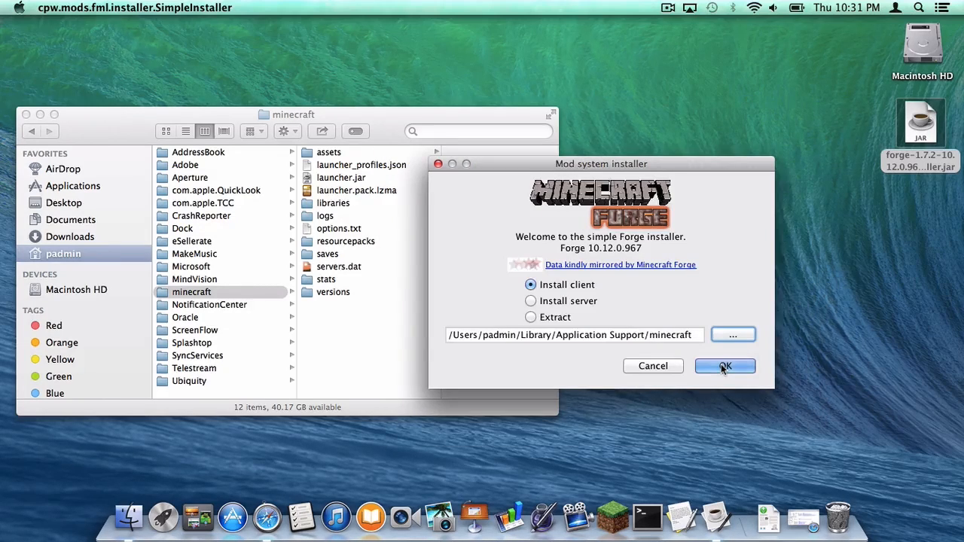
left_click(724, 366)
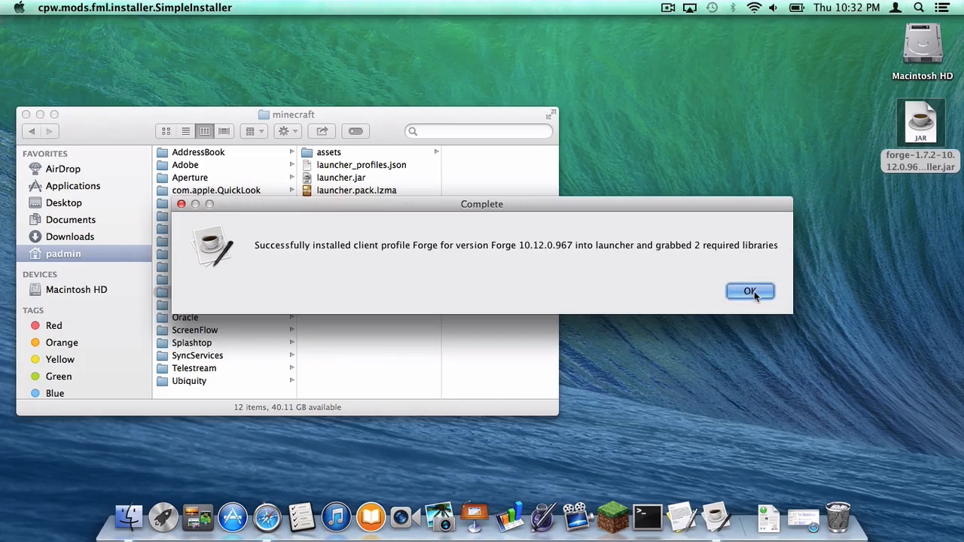
left_click(750, 291)
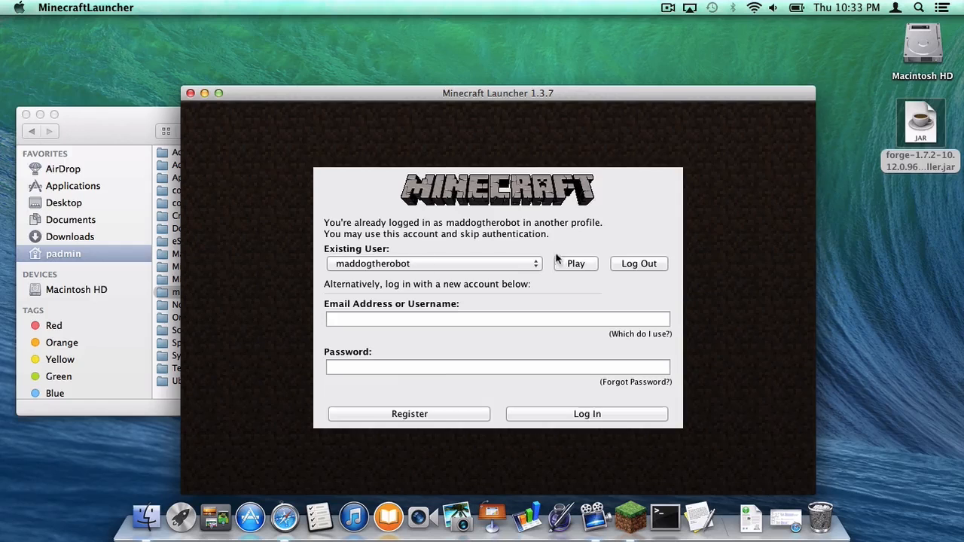
Step: Continue as the signed-in user, play the Forge profile, and open Singleplayer
left_click(576, 263)
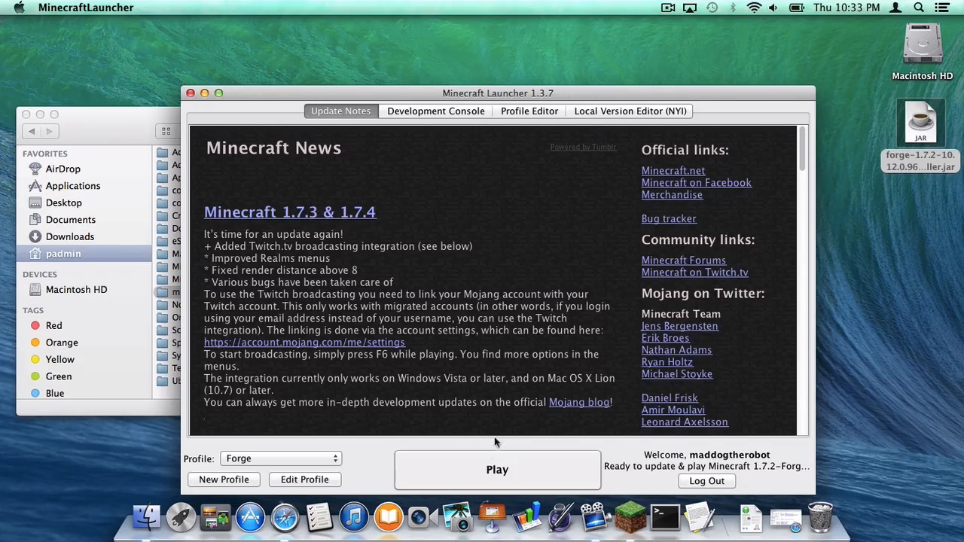
left_click(497, 470)
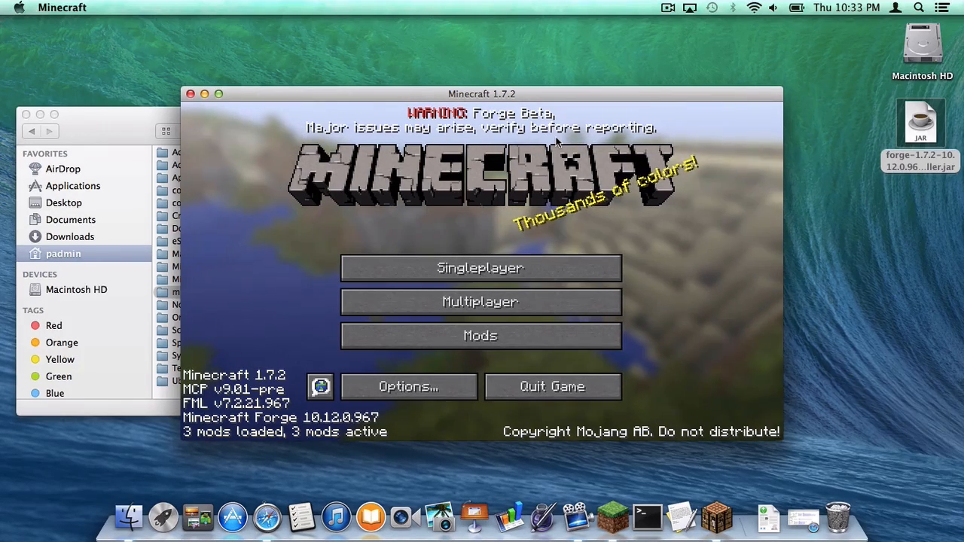
mouse_move(488, 233)
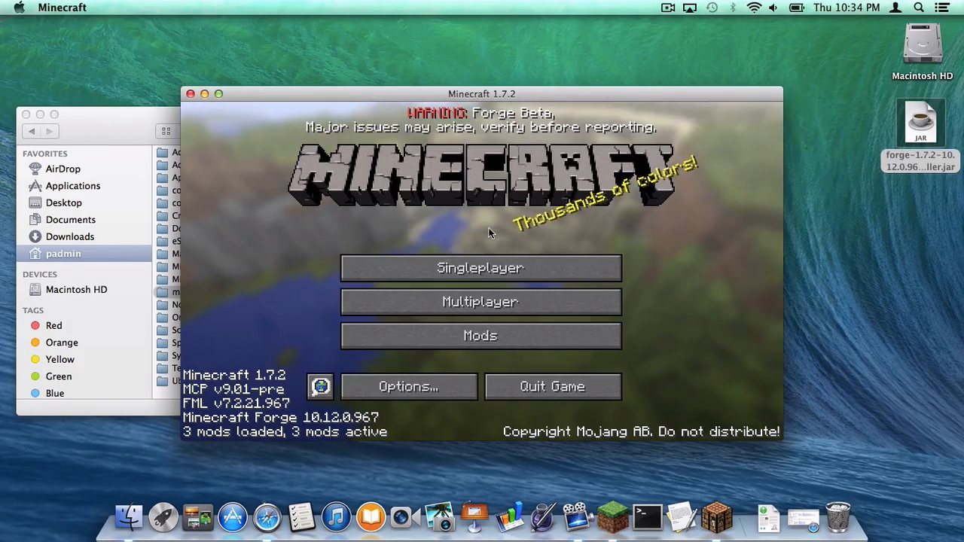
left_click(480, 267)
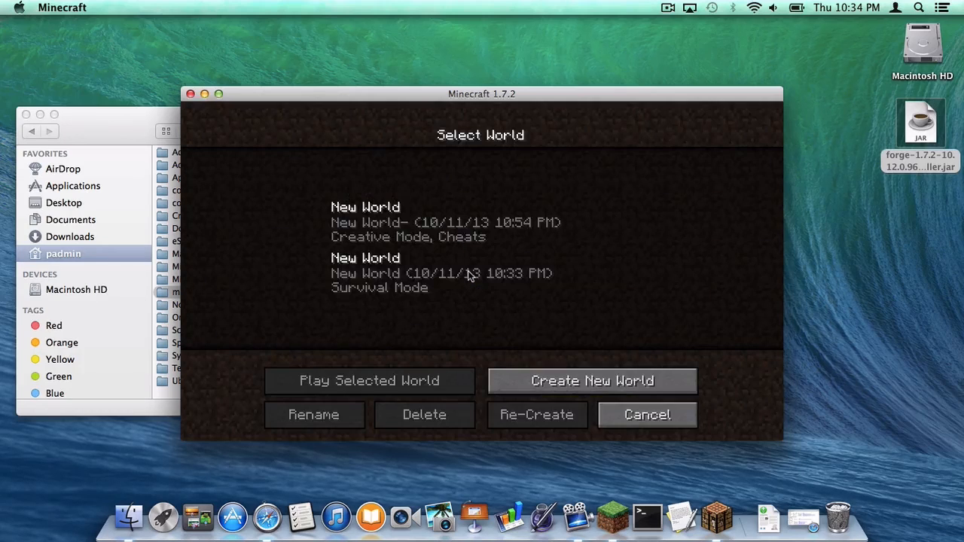
mouse_move(448, 233)
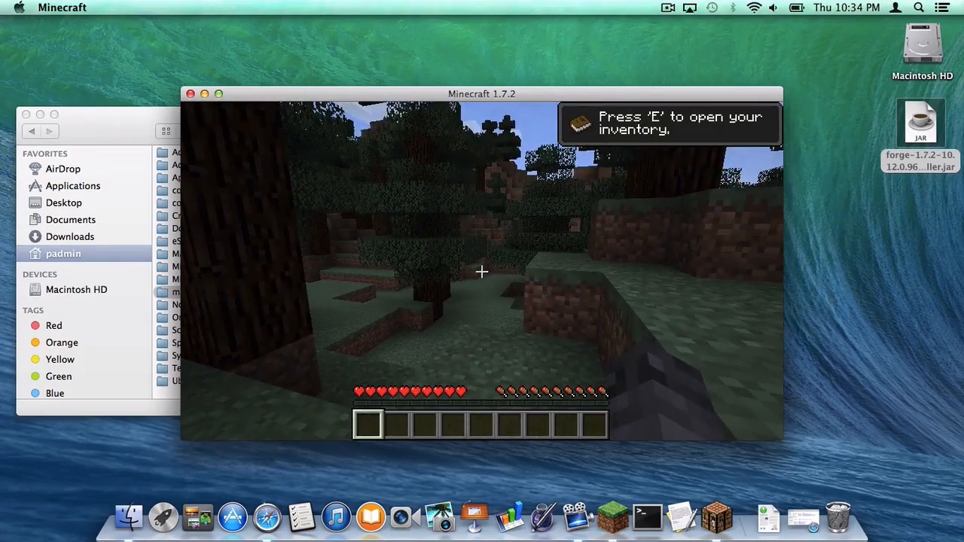
Step: Pause the running world with Esc to reach the game menu
key("Escape")
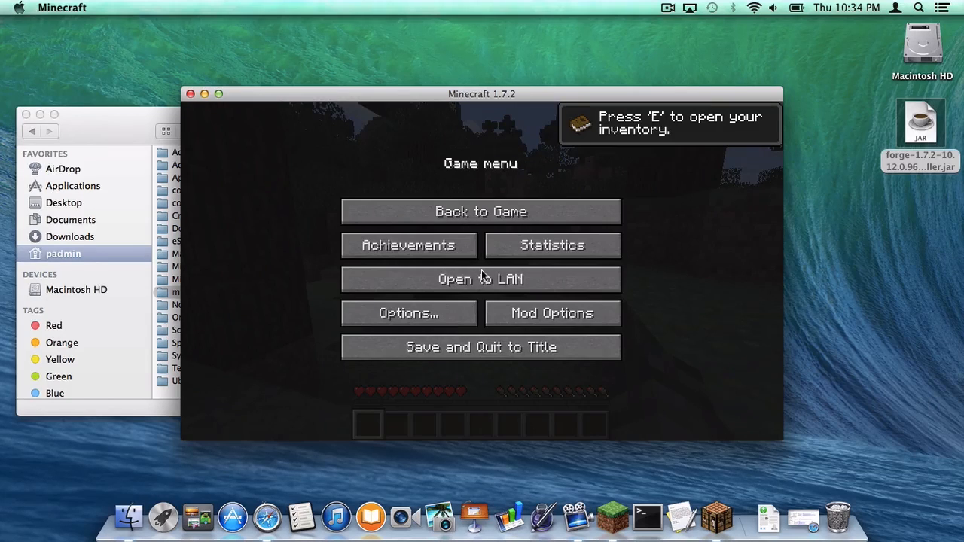